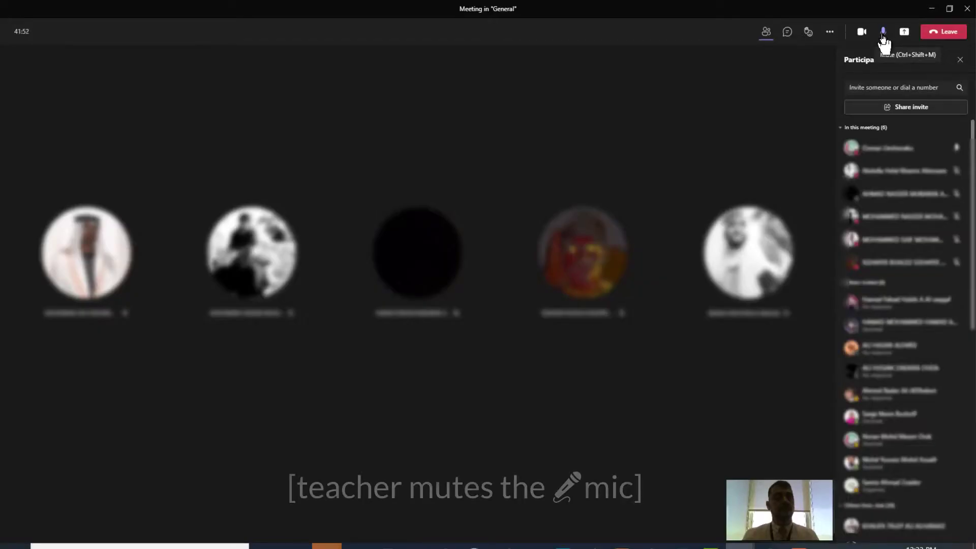
Step: Mute your own microphone from the meeting toolbar while the participants list stays open
{"action": "left_click", "coordinate": [882, 32]}
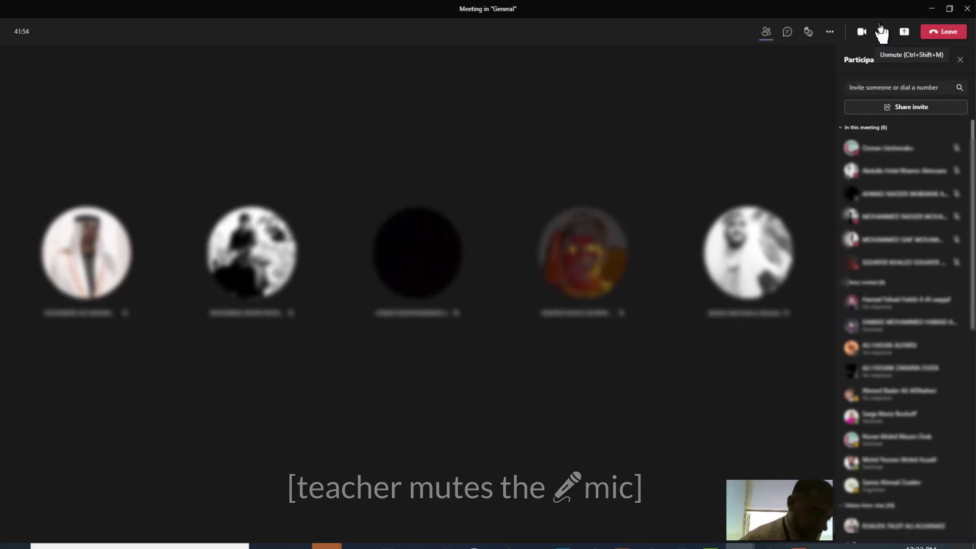